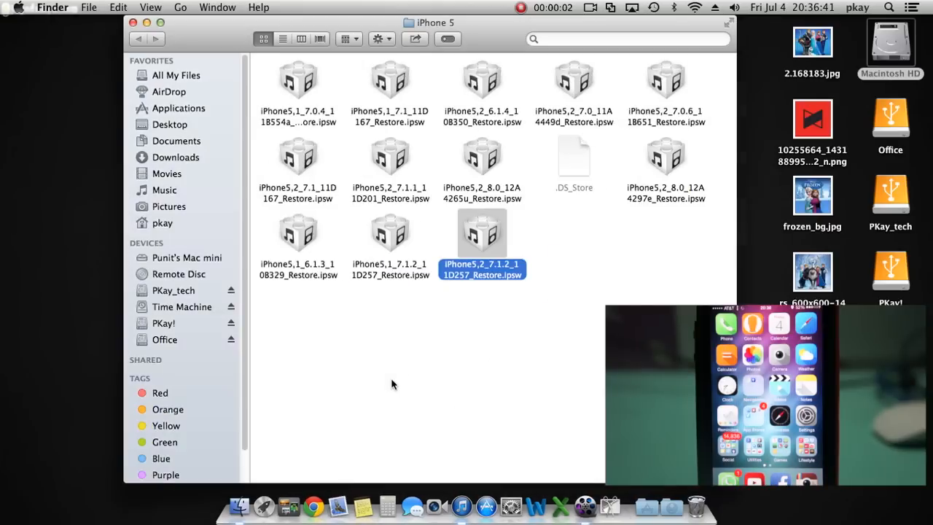
{"action": "mouse_move", "coordinate": [481, 292]}
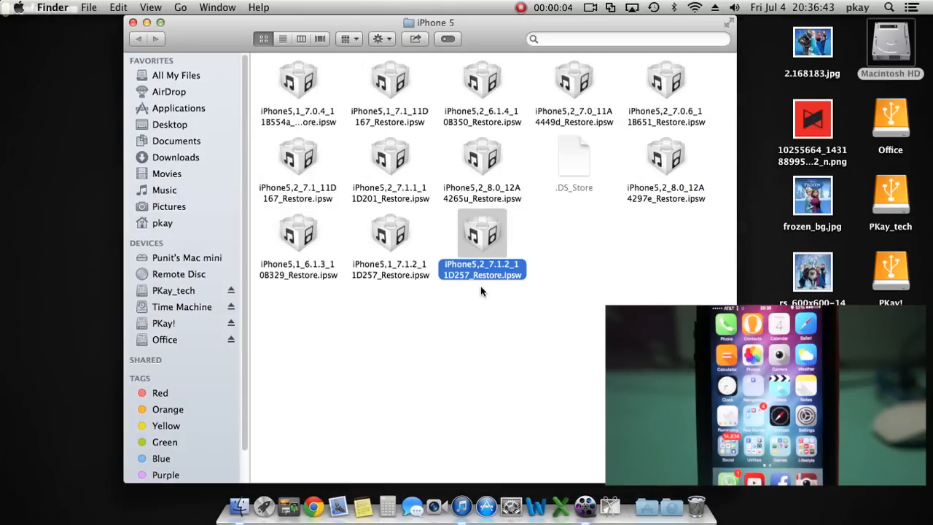
{"action": "mouse_move", "coordinate": [508, 275]}
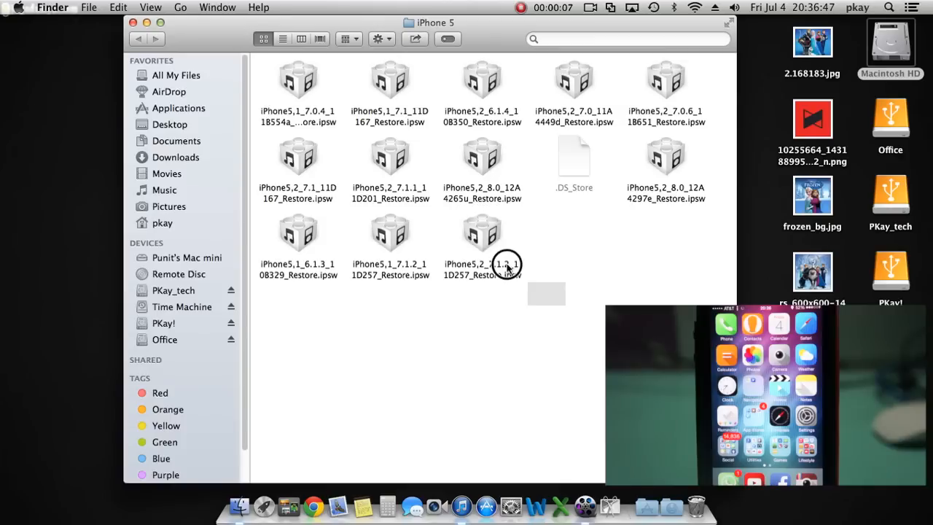
- Attempt to restore the iPhone from its iTunes Summary page, triggering the Find My iPhone warning
{"action": "left_click", "coordinate": [482, 234]}
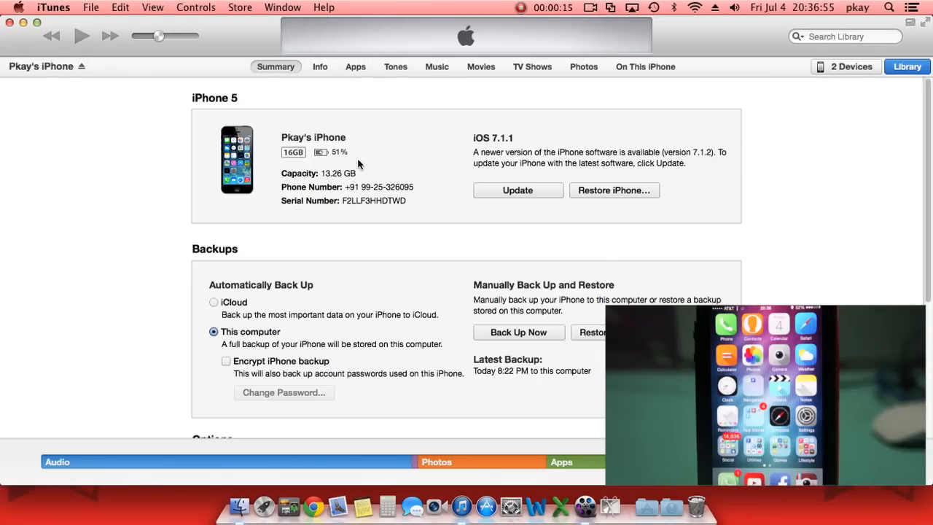
{"action": "mouse_move", "coordinate": [334, 197]}
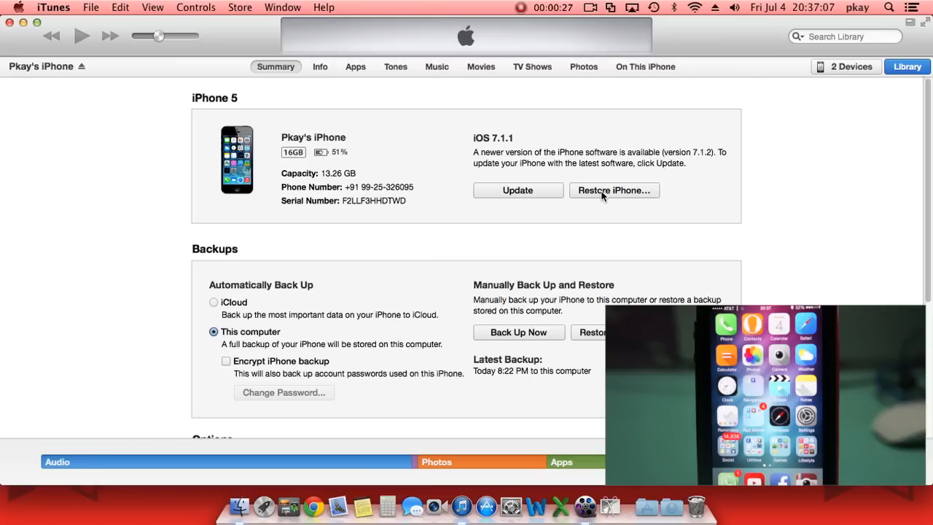
{"action": "left_click", "coordinate": [613, 190]}
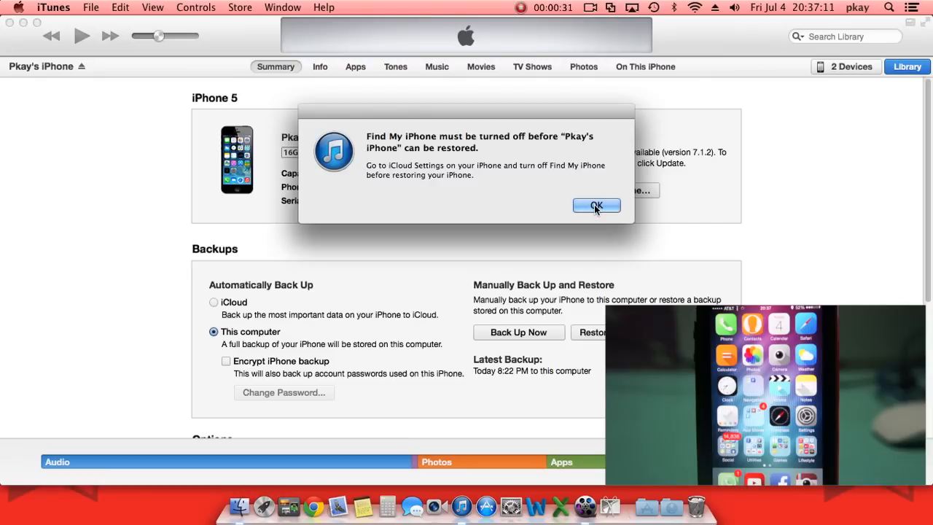
- Dismiss the Find My iPhone alert to return to the iOS 7.1.1 summary
{"action": "left_click", "coordinate": [596, 206]}
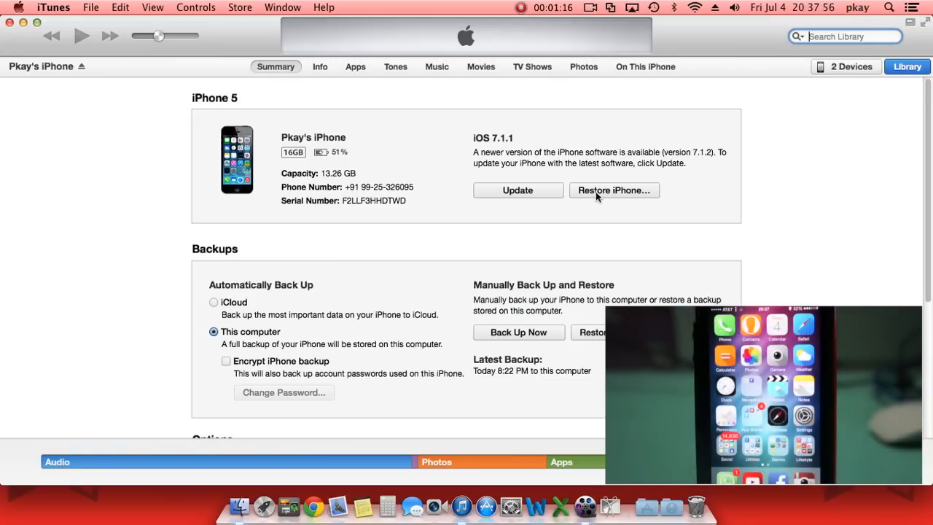
- Option-restore using iPhone5,2_7.1.2_11D257_Restore.ipsw from PK soft > IPSW files > iPhone 5
{"action": "left_click", "coordinate": [614, 190]}
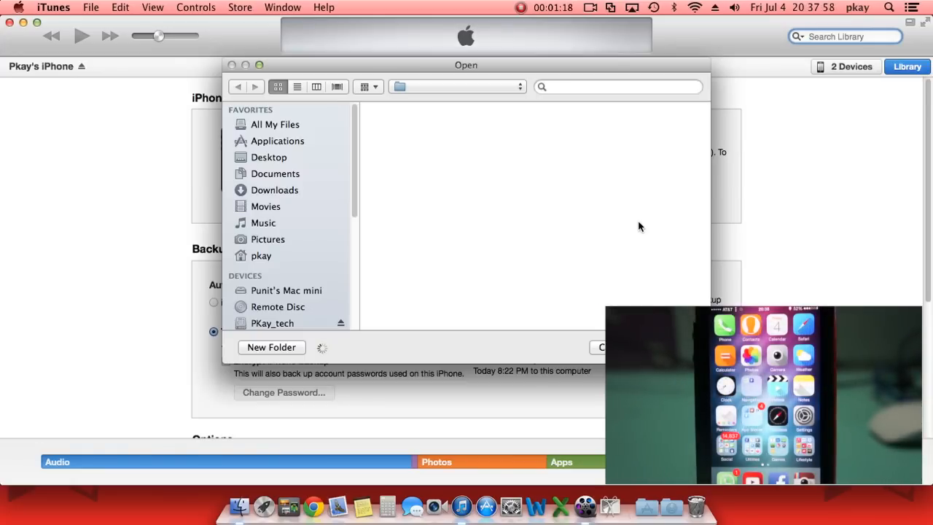
{"action": "left_click", "coordinate": [276, 173]}
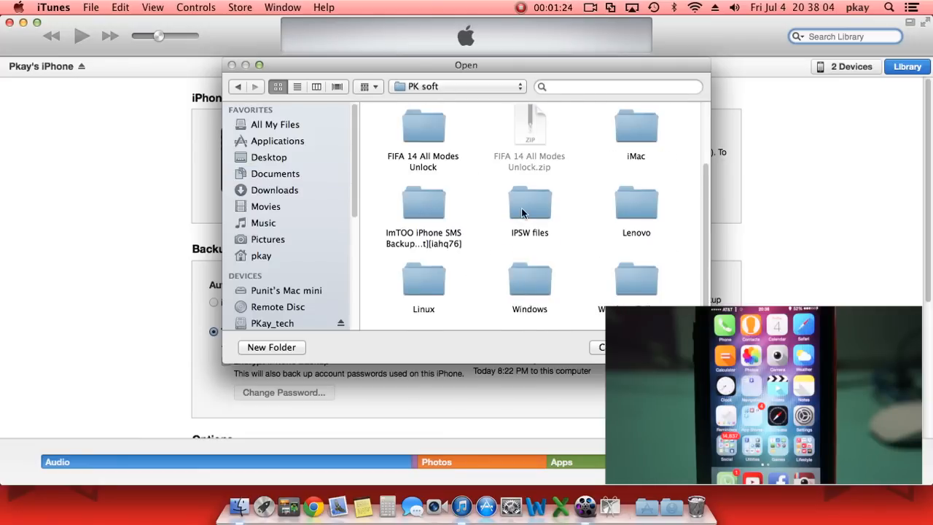
{"action": "double_click", "coordinate": [529, 202]}
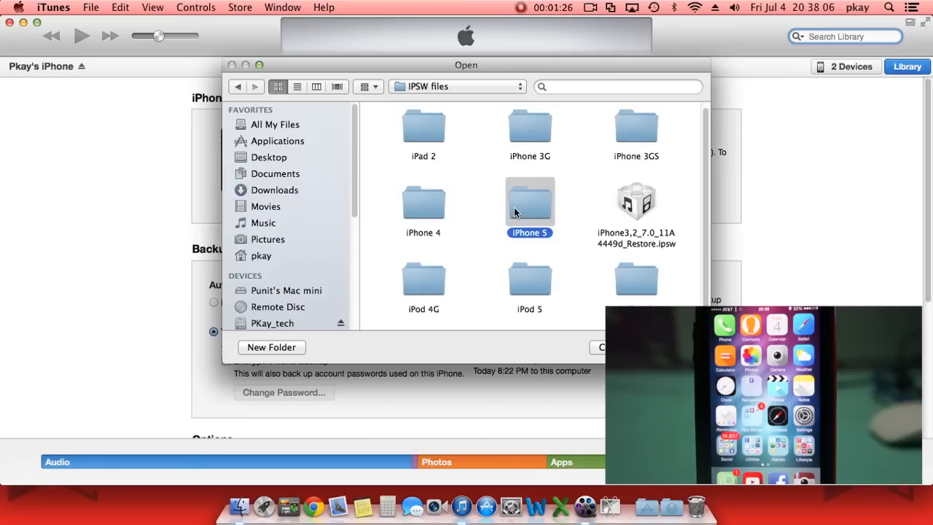
{"action": "double_click", "coordinate": [529, 202]}
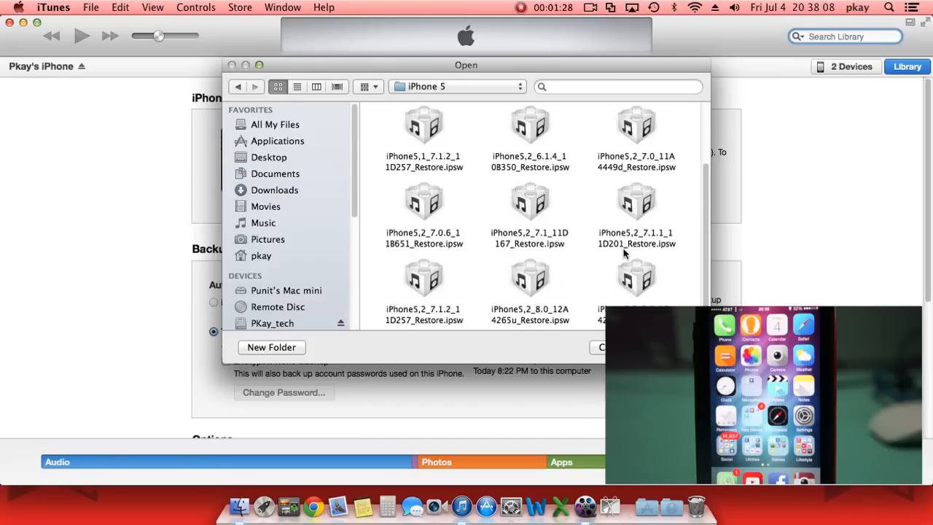
{"action": "mouse_move", "coordinate": [448, 295]}
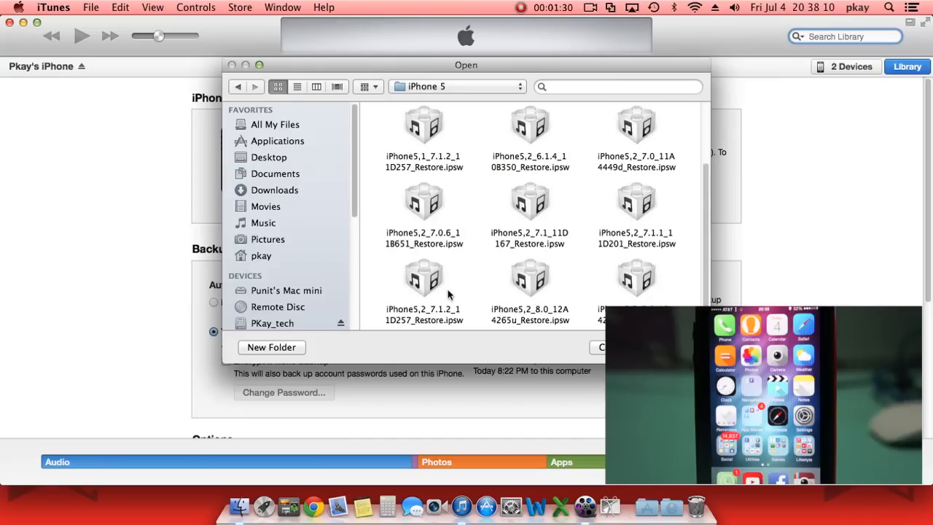
{"action": "left_click", "coordinate": [424, 278]}
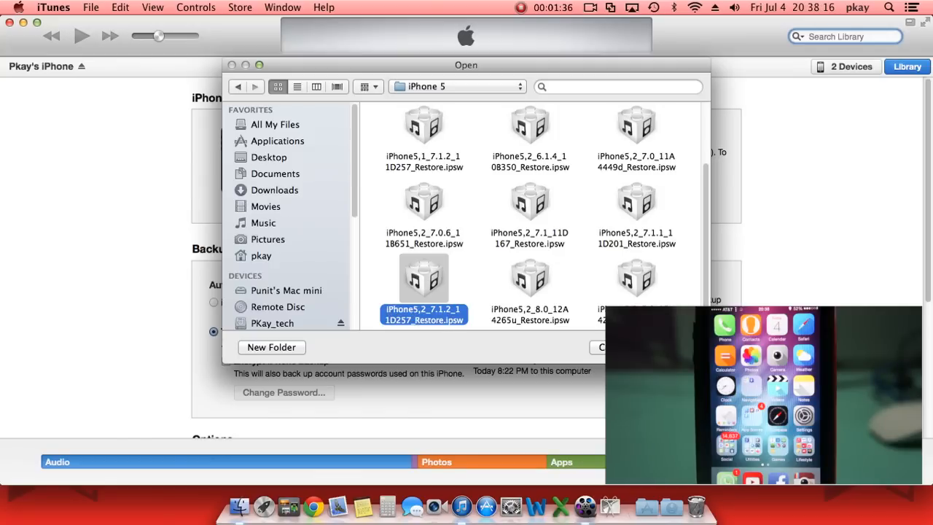
{"action": "left_click", "coordinate": [601, 347]}
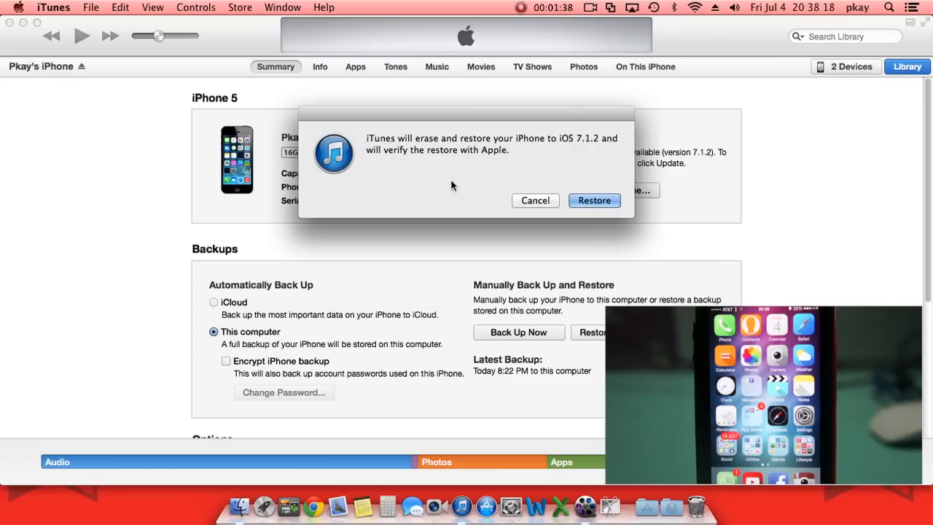
{"action": "mouse_move", "coordinate": [543, 144]}
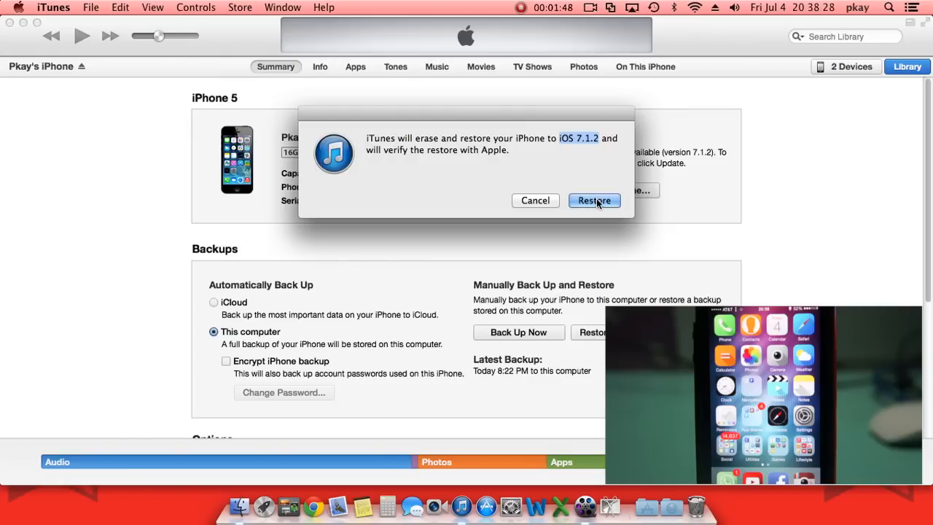
- Confirm erasing the iPhone and restoring it to iOS 7.1.2
{"action": "left_click", "coordinate": [594, 200]}
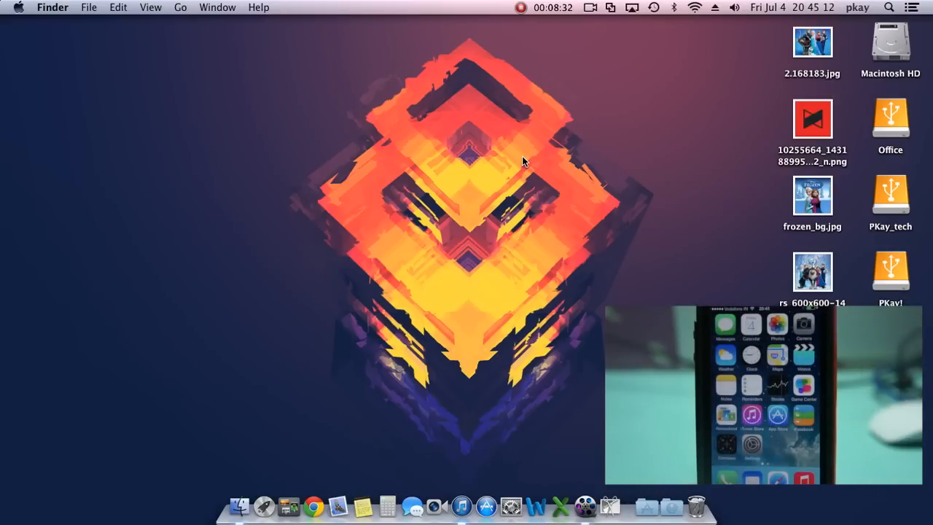
{"action": "mouse_move", "coordinate": [259, 501]}
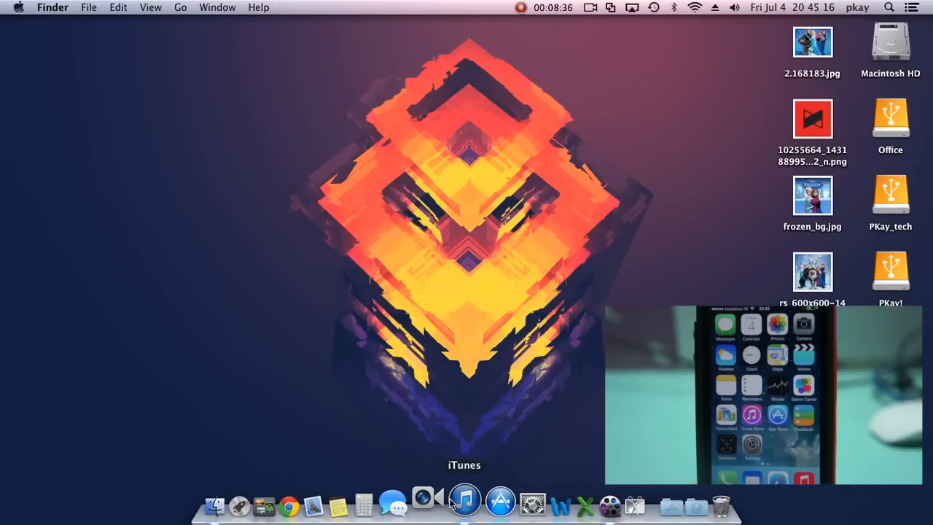
- After the restore completes, right-click iTunes in the Dock to show its options
{"action": "right_click", "coordinate": [465, 500]}
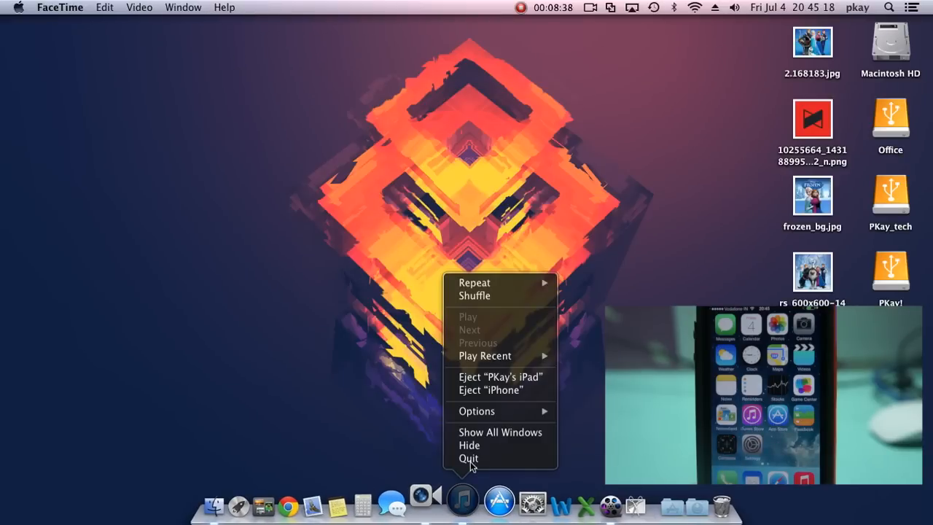
- Choose Quit from the iTunes Dock menu
{"action": "left_click", "coordinate": [253, 478]}
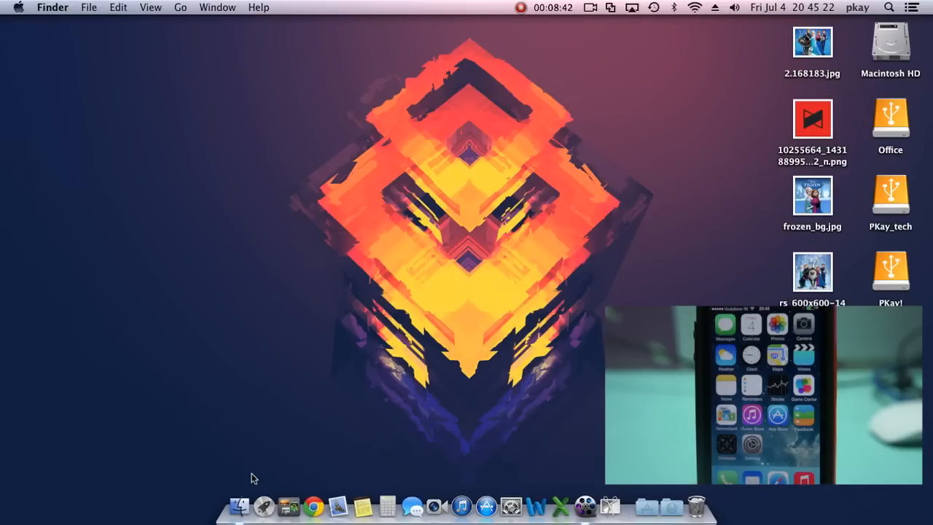
{"action": "mouse_move", "coordinate": [479, 148]}
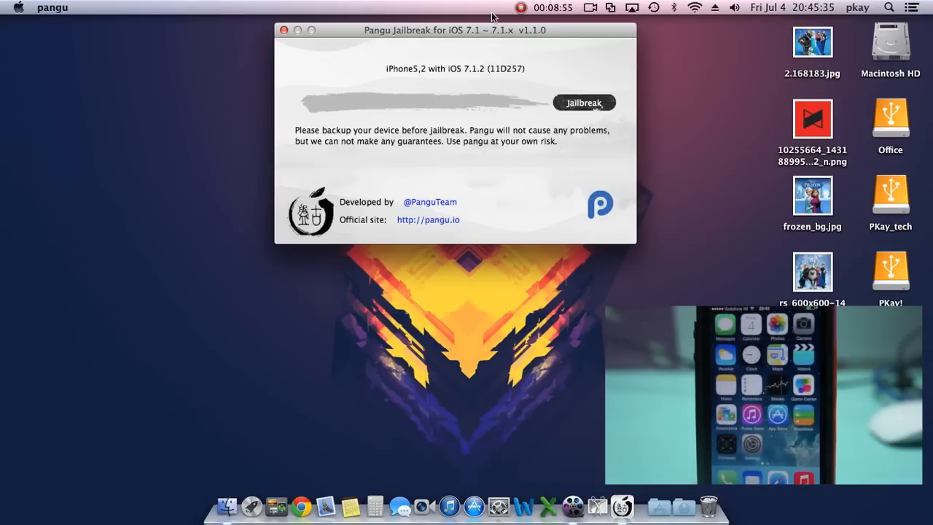
- Drag the Pangu window lower on the desktop, with the iPhone5,2 on iOS 7.1.2 detected
{"action": "left_click_drag", "start_coordinate": [456, 30], "coordinate": [464, 94]}
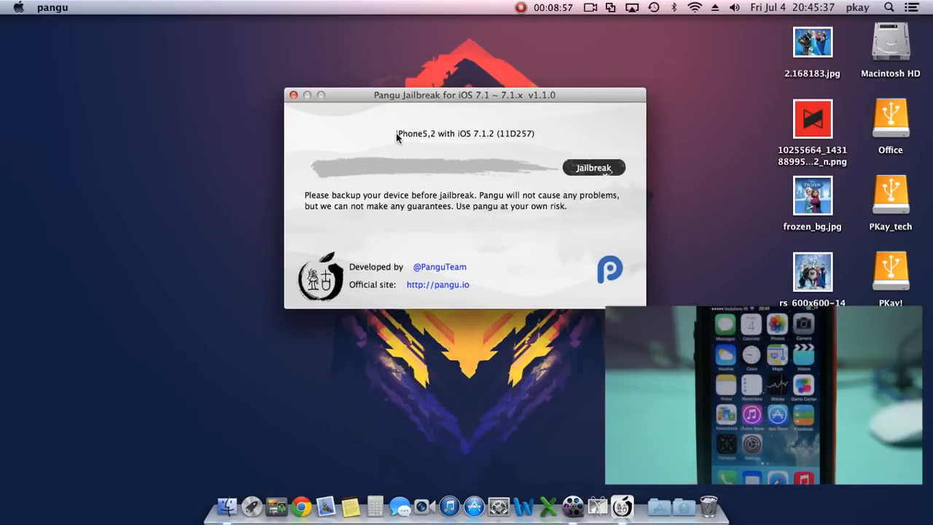
{"action": "mouse_move", "coordinate": [471, 141]}
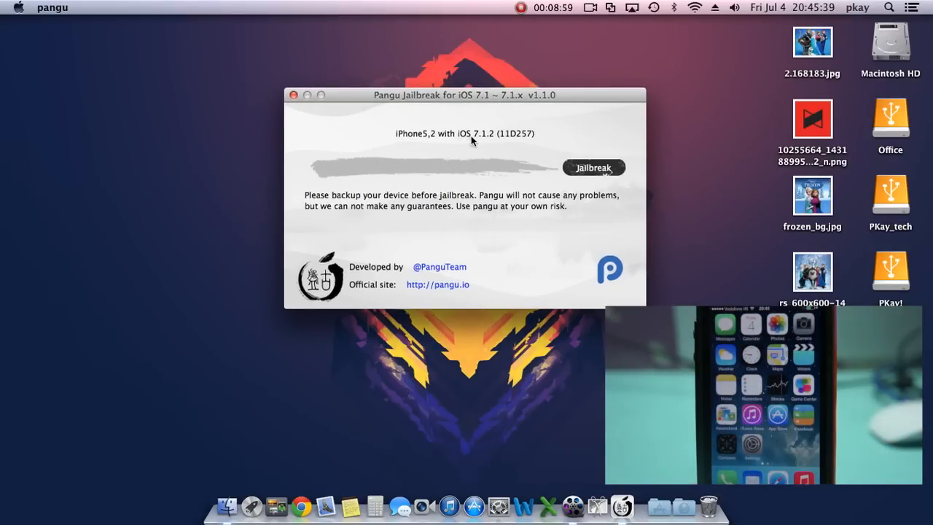
{"action": "mouse_move", "coordinate": [534, 144]}
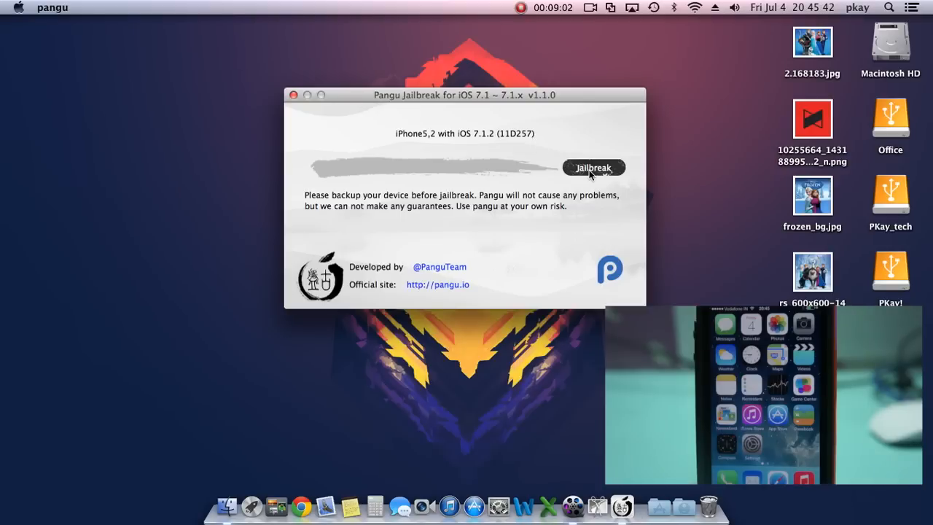
- Start the Pangu jailbreak and follow its guide to set the date to 2 June 2014
{"action": "left_click", "coordinate": [594, 167]}
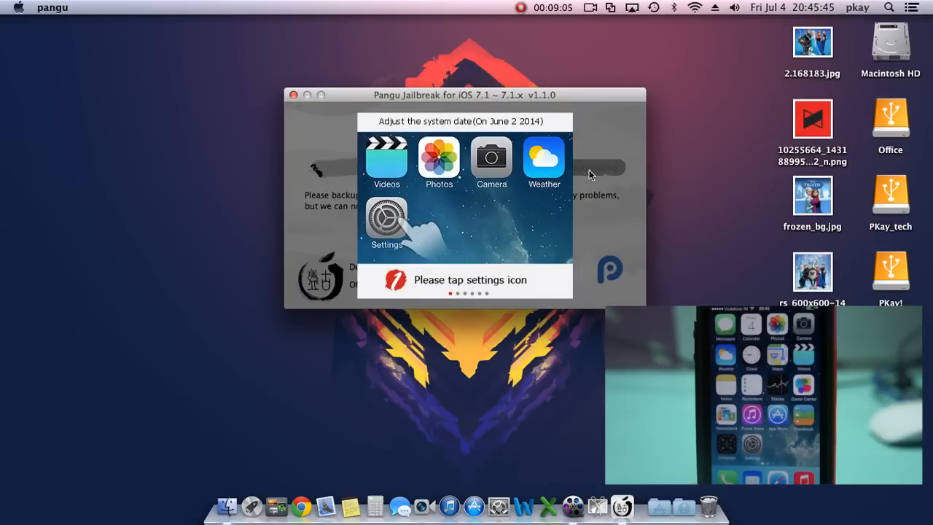
{"action": "left_click", "coordinate": [386, 226]}
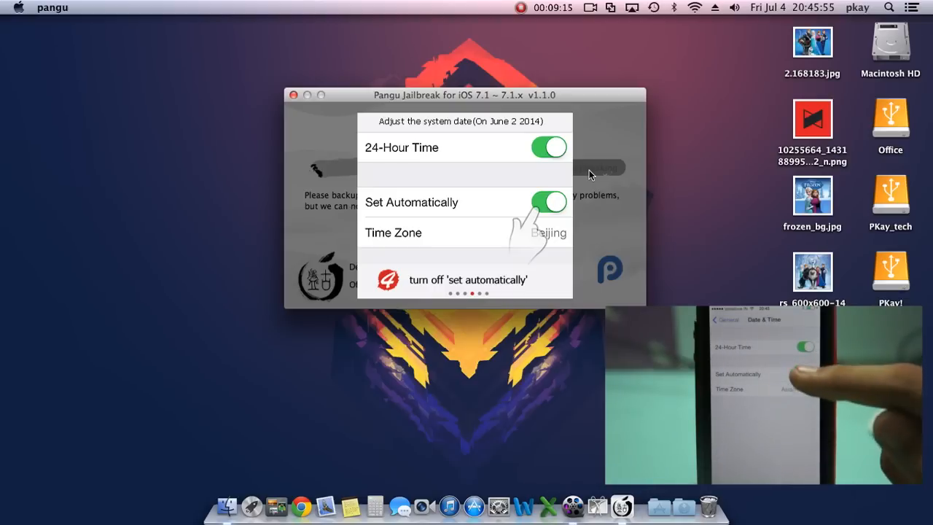
{"action": "left_click", "coordinate": [548, 202]}
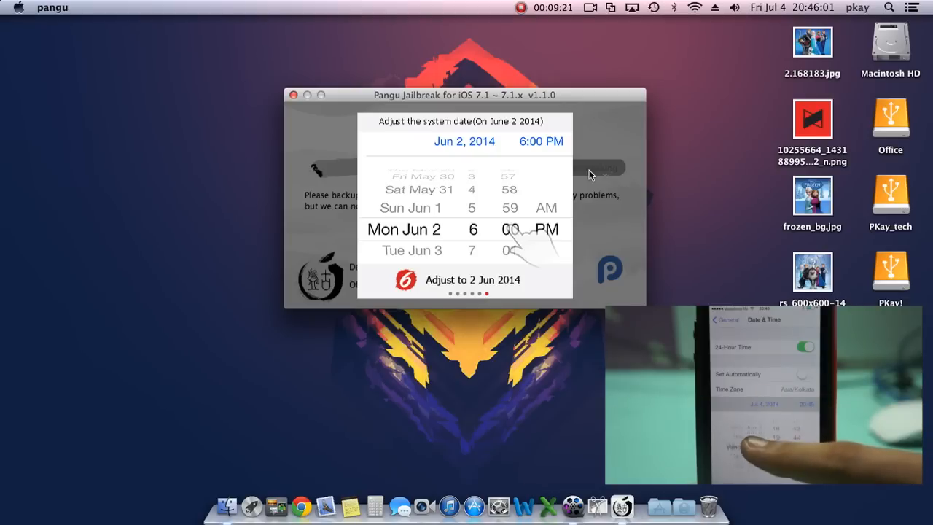
{"action": "left_click", "coordinate": [464, 279]}
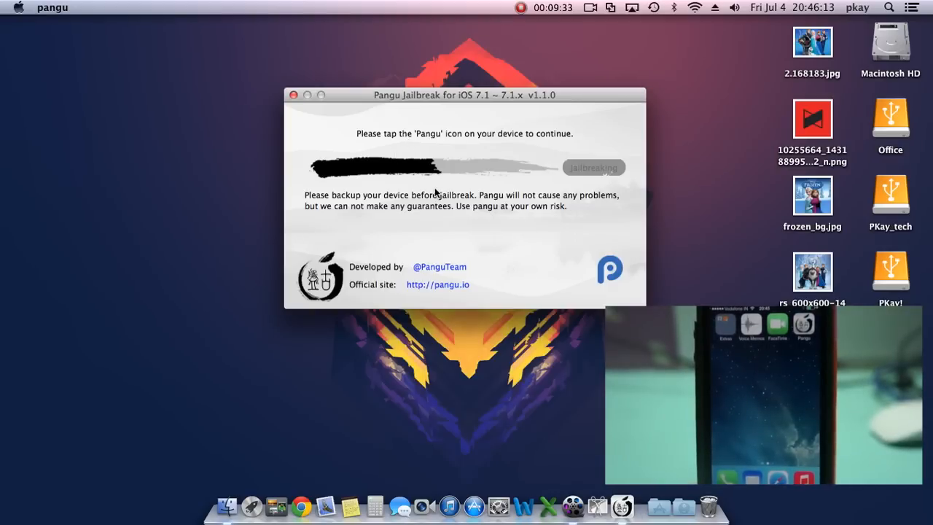
{"action": "mouse_move", "coordinate": [473, 146]}
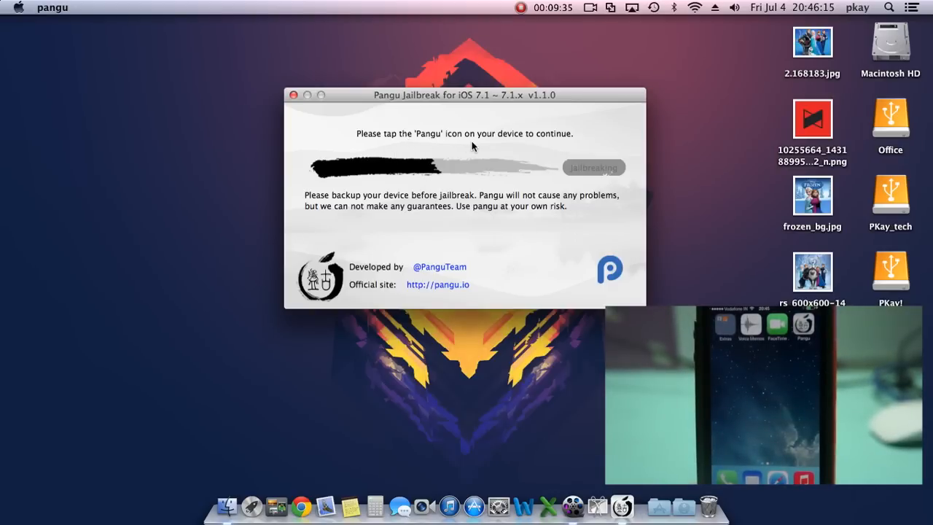
{"action": "mouse_move", "coordinate": [514, 145]}
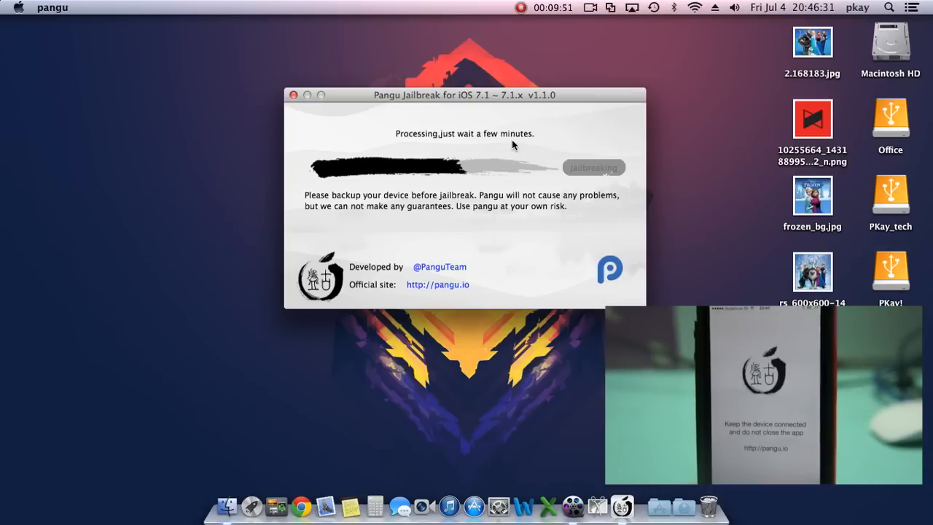
{"action": "mouse_move", "coordinate": [482, 147]}
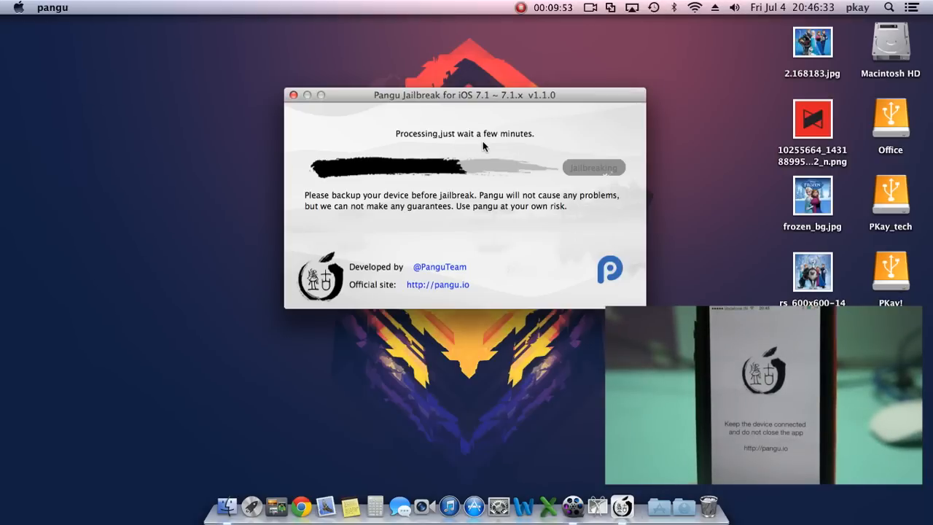
{"action": "mouse_move", "coordinate": [508, 147]}
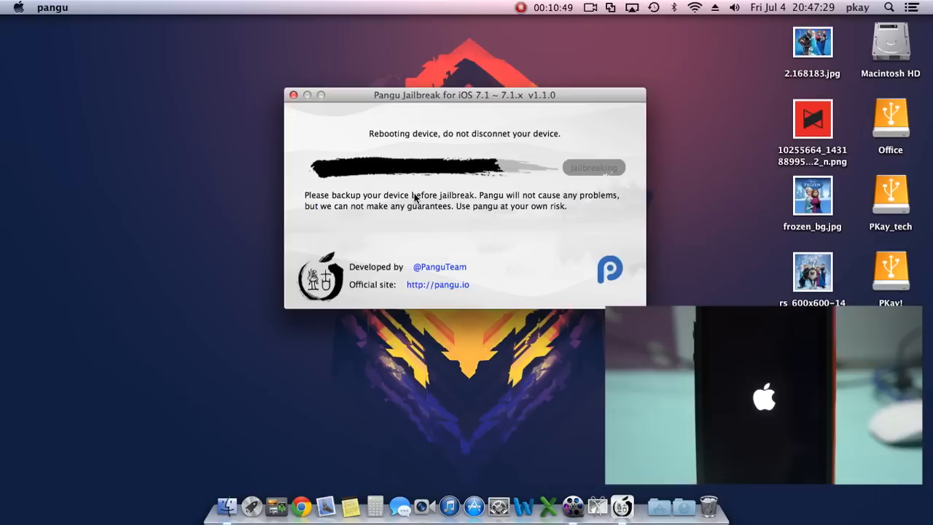
{"action": "mouse_move", "coordinate": [371, 157]}
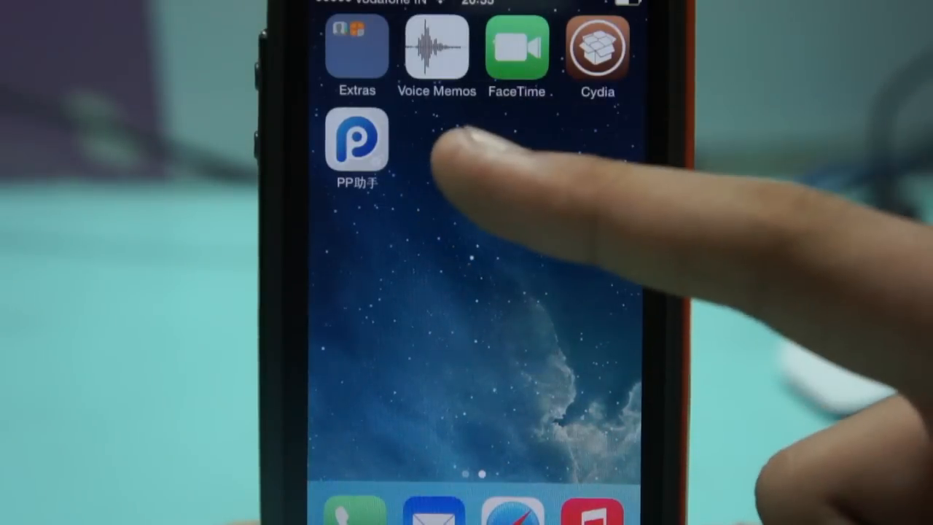
{"action": "mouse_move", "coordinate": [473, 175]}
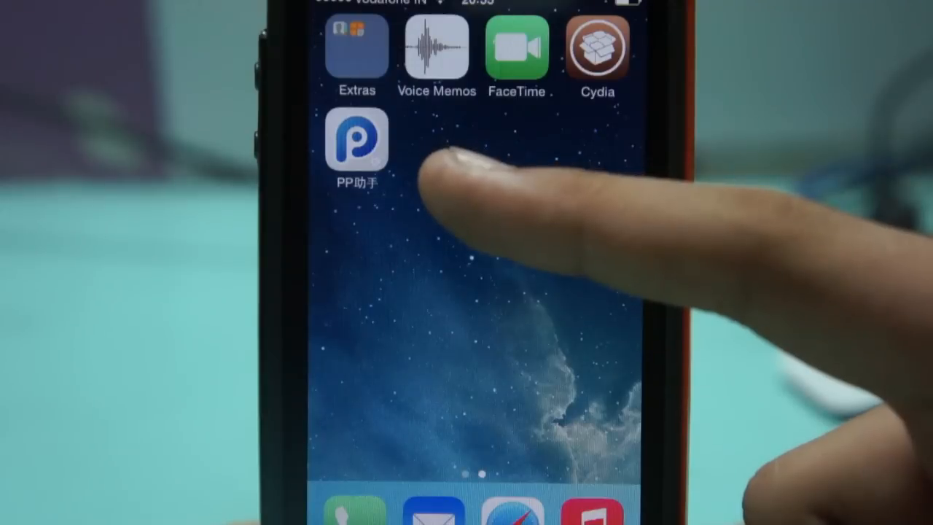